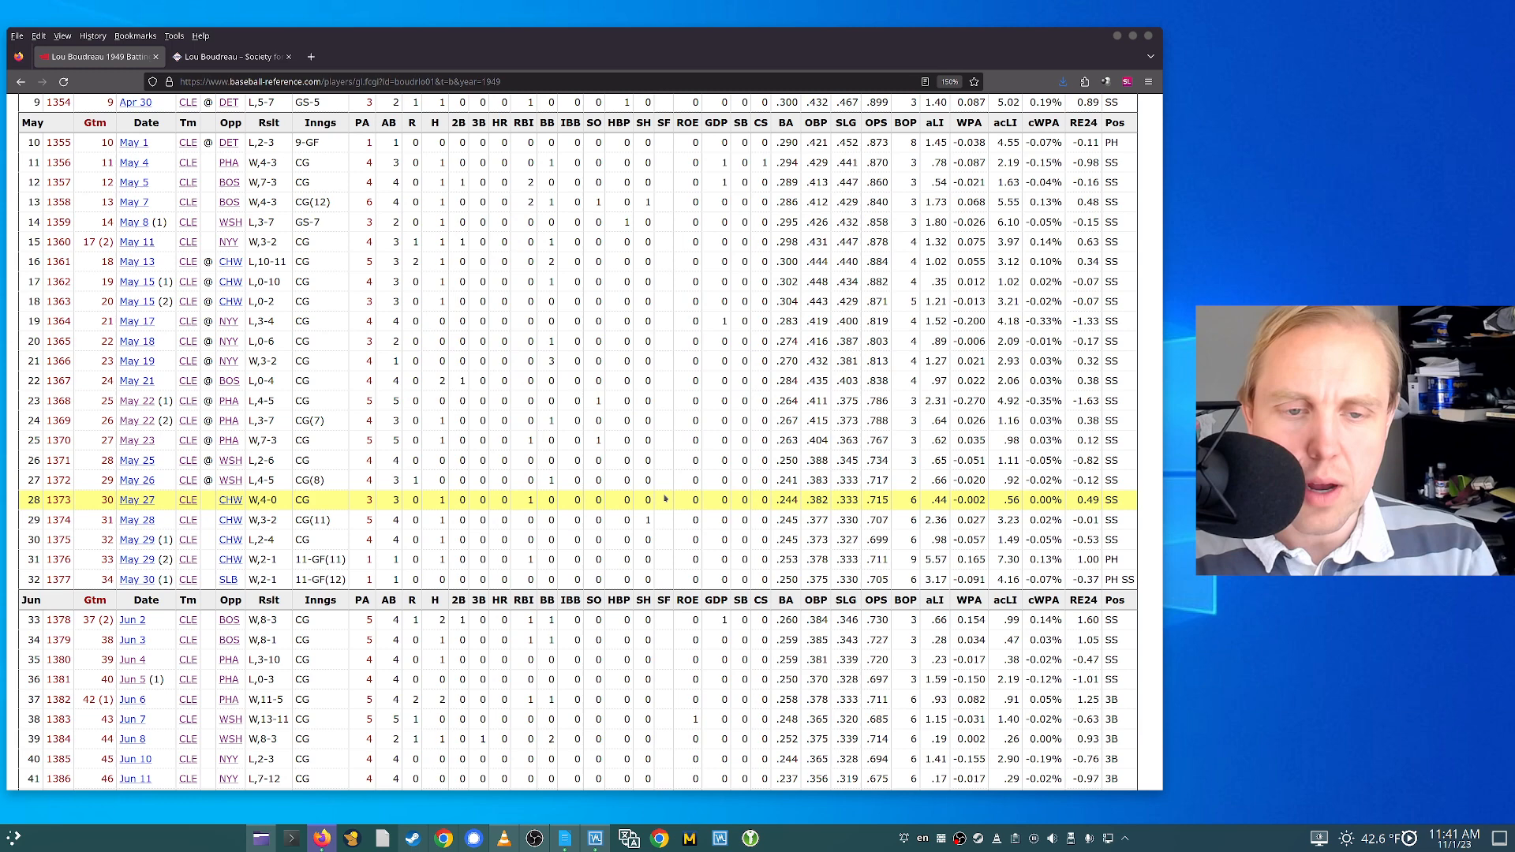
Review the box score of the May 30 first game on Baseball-Reference
scroll(up, 3)
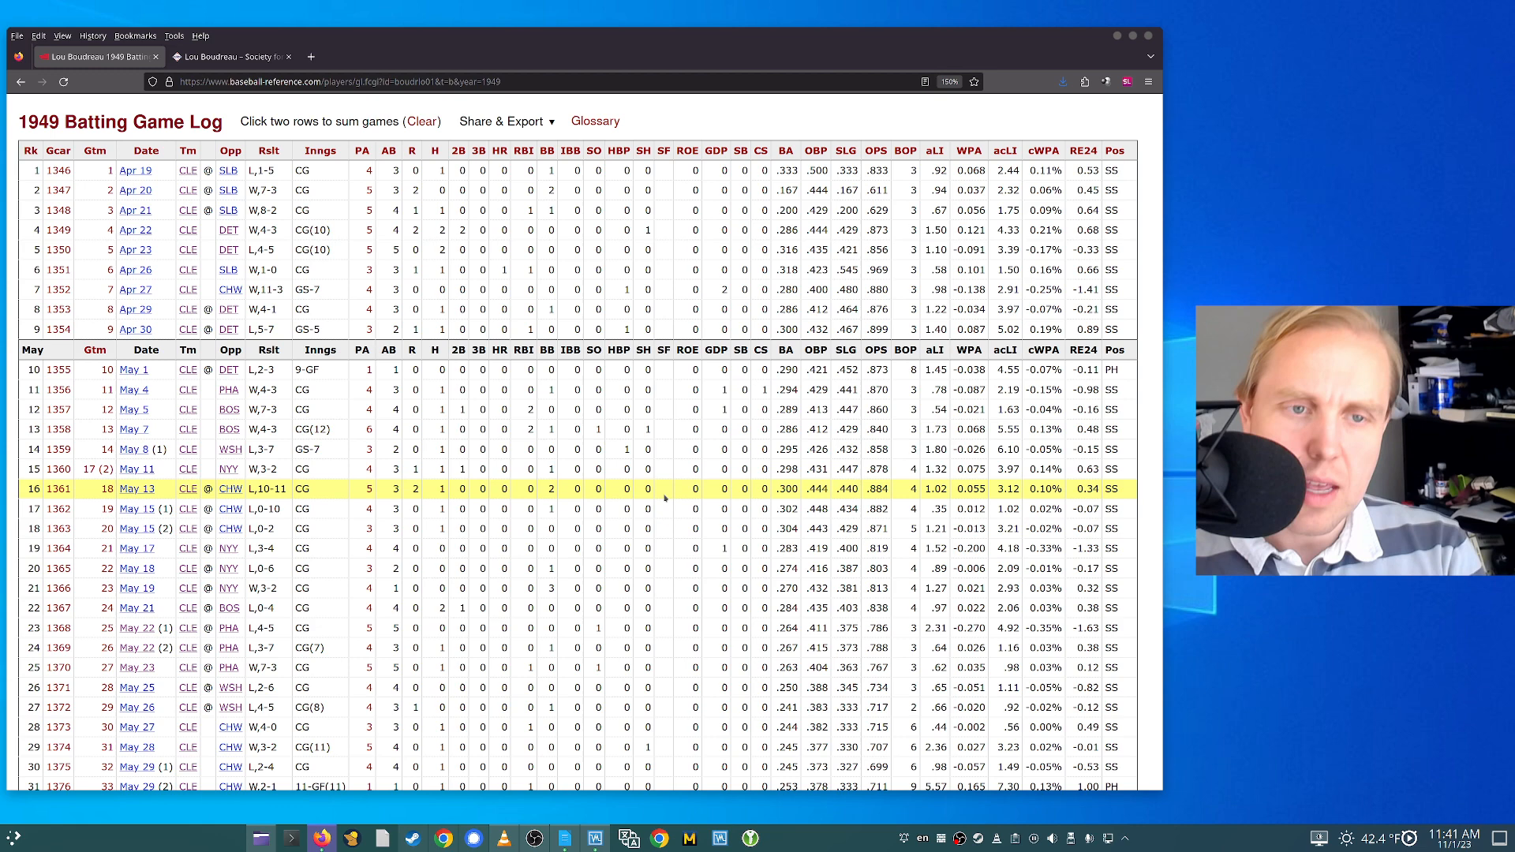
scroll(down, 3)
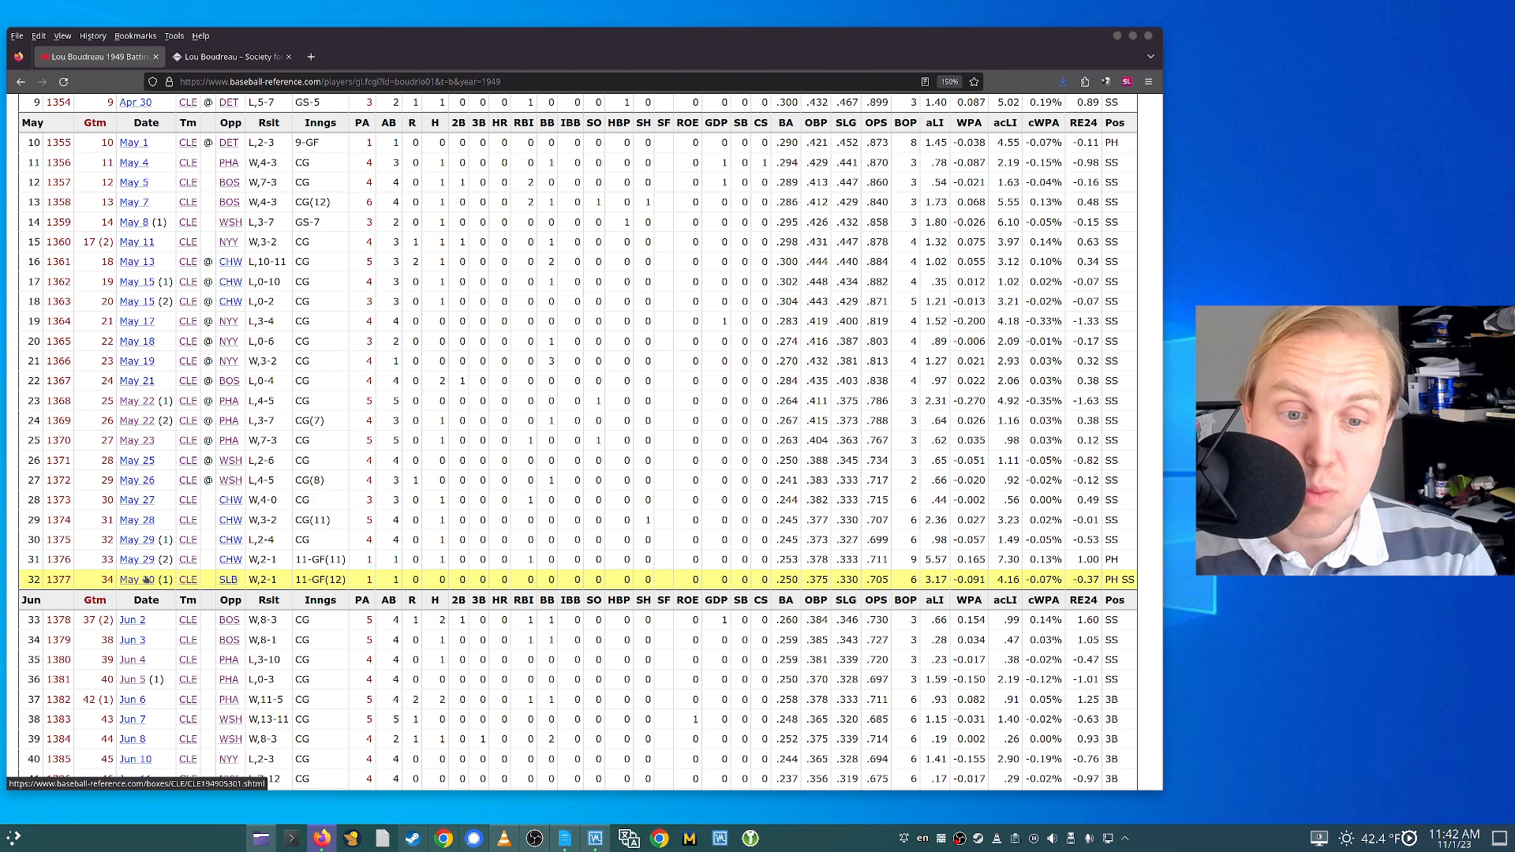
click(145, 580)
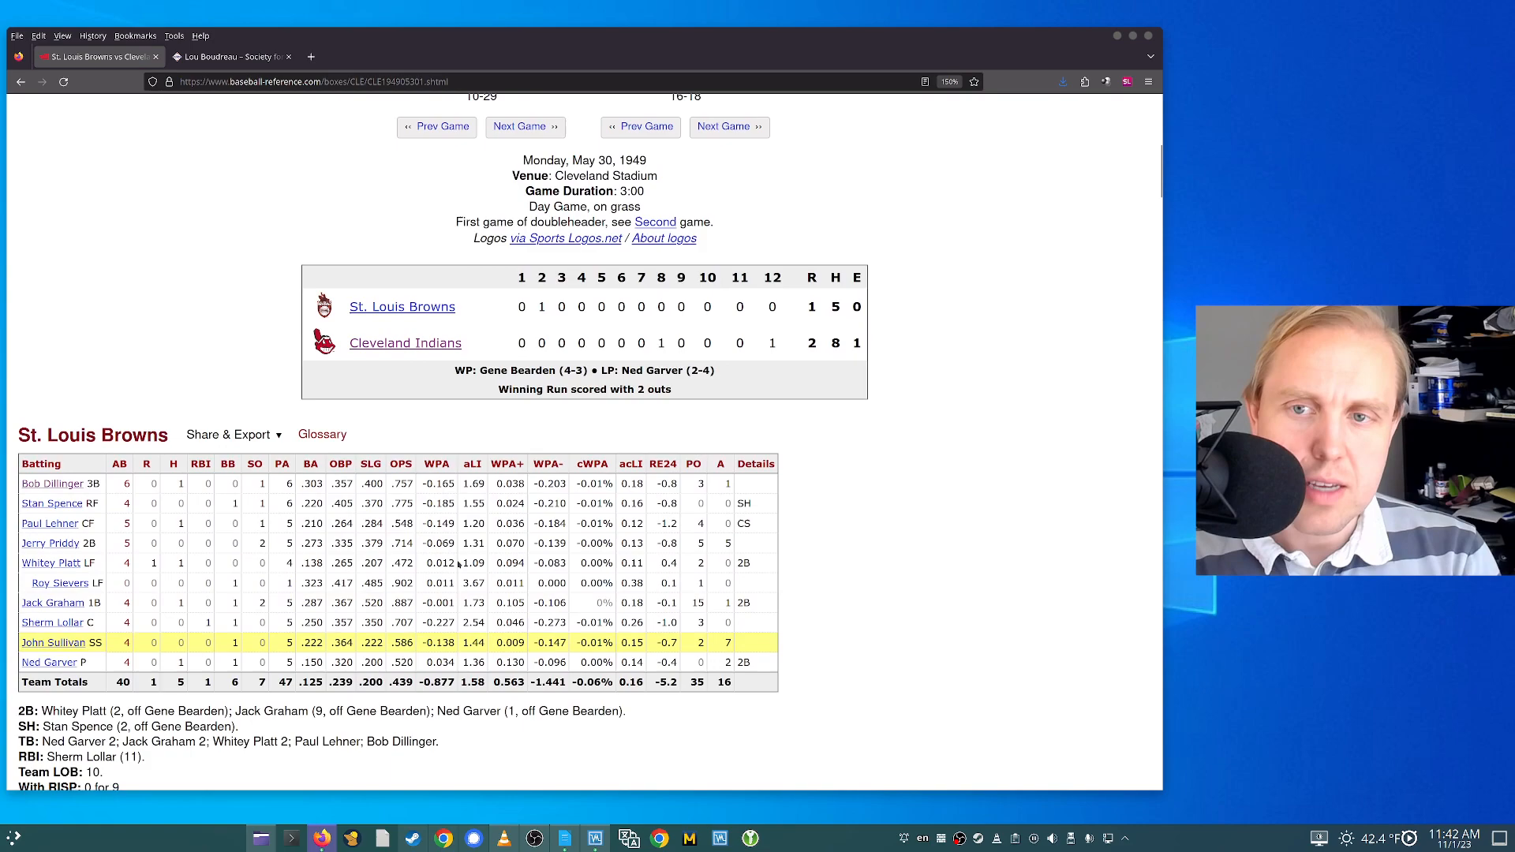
scroll(down, 3)
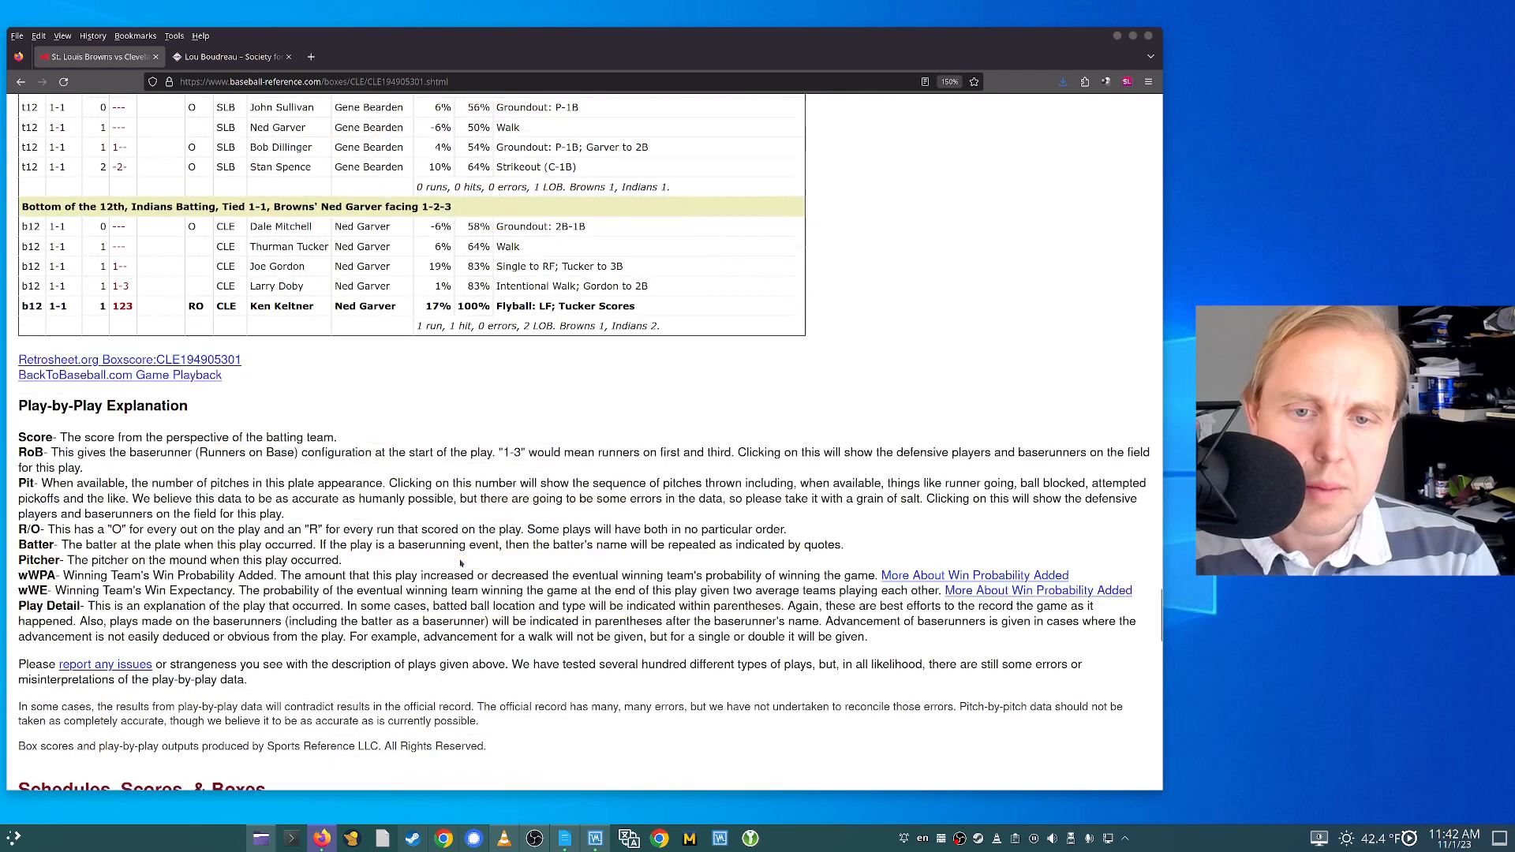
scroll(up, 3)
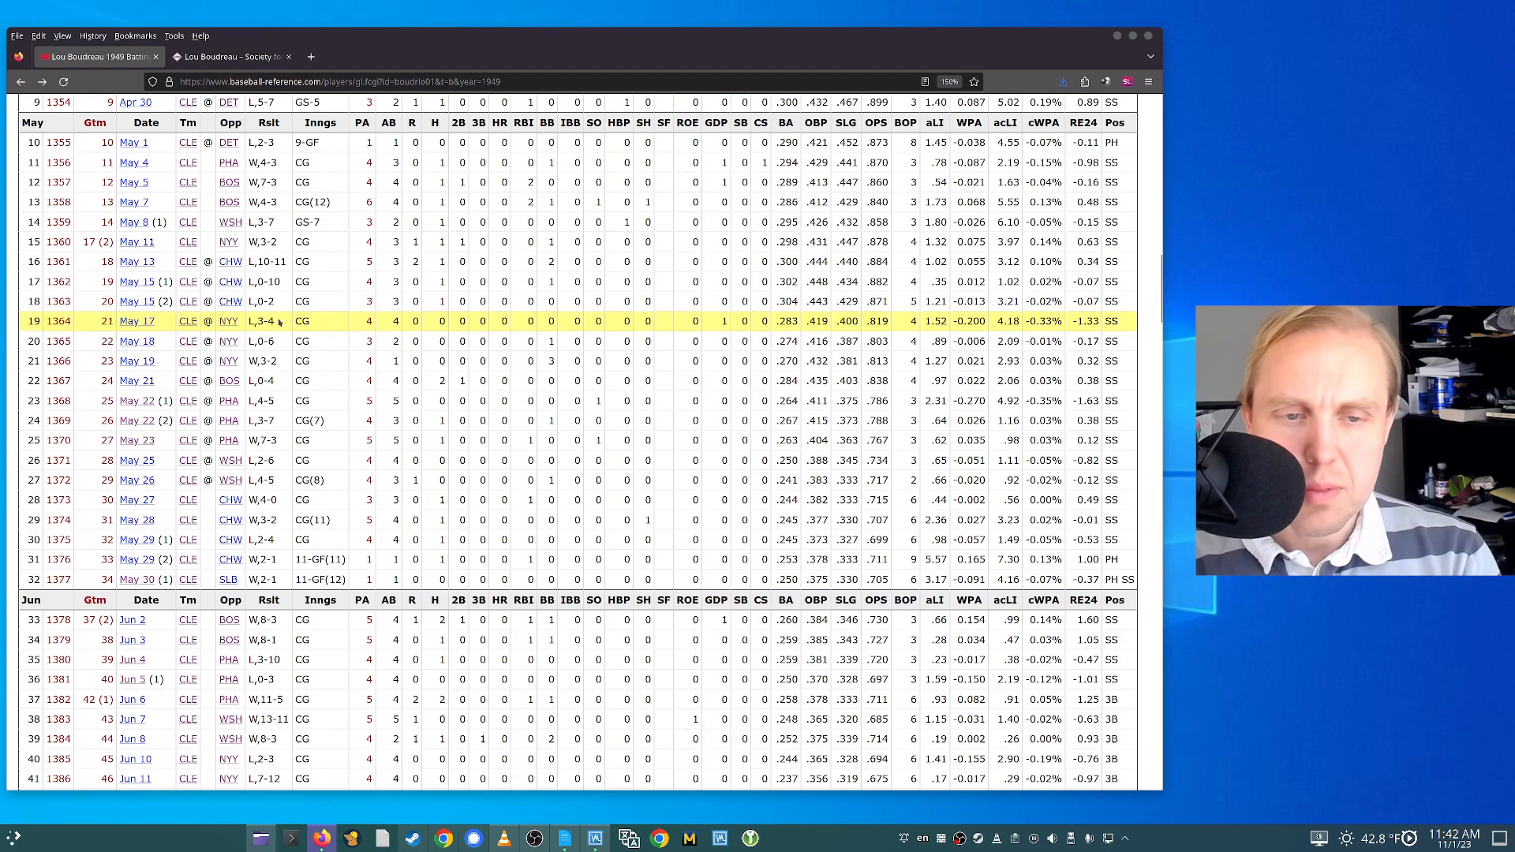
scroll(down, 3)
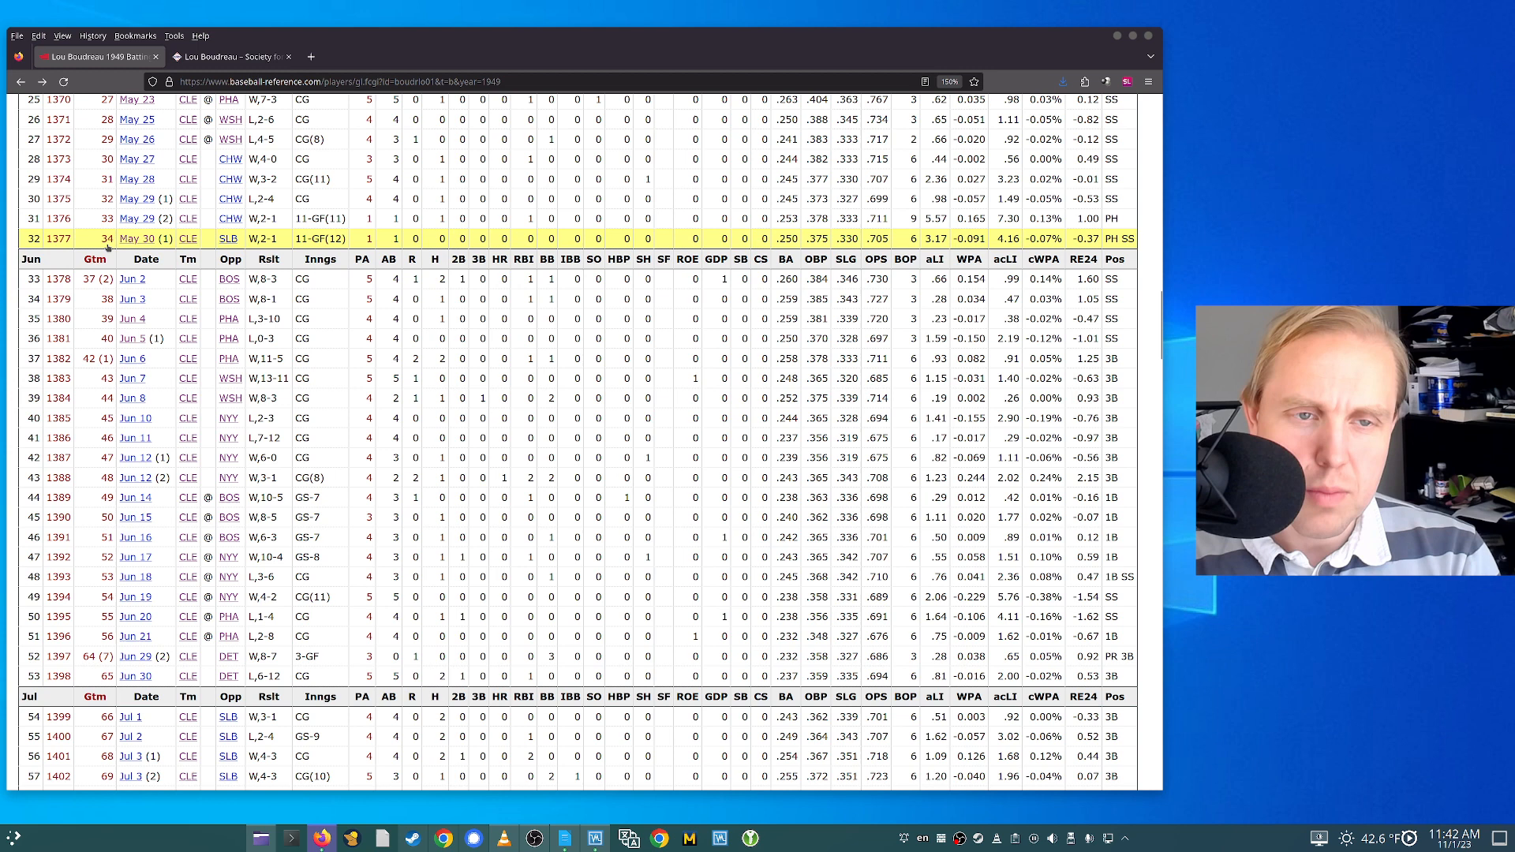
mouse_move(232, 56)
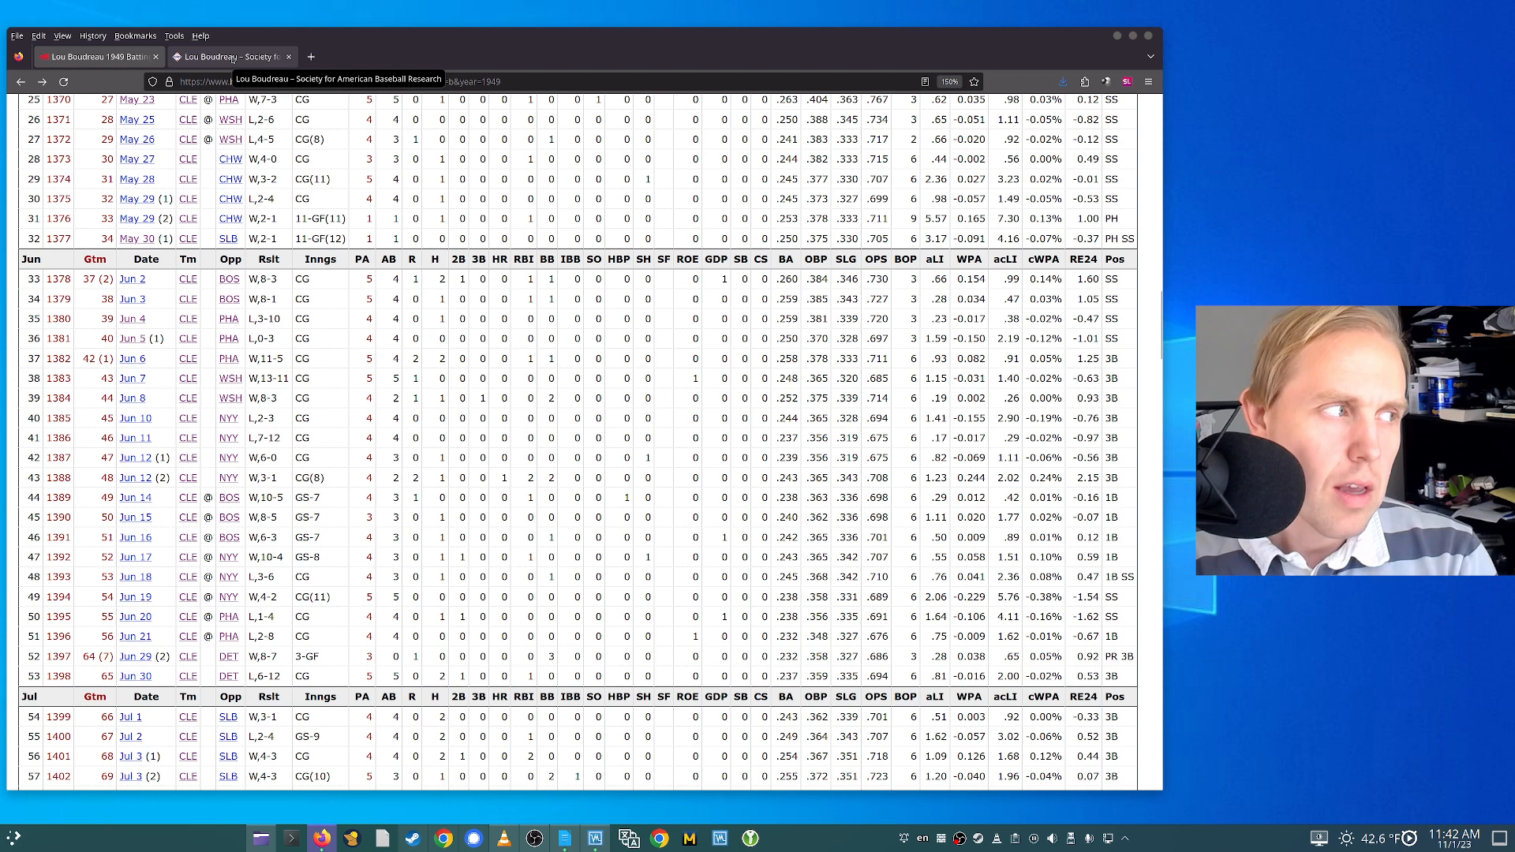
Bring up Boudreau's SABR biography at the 1948 championship and 1949 season paragraphs
click(232, 57)
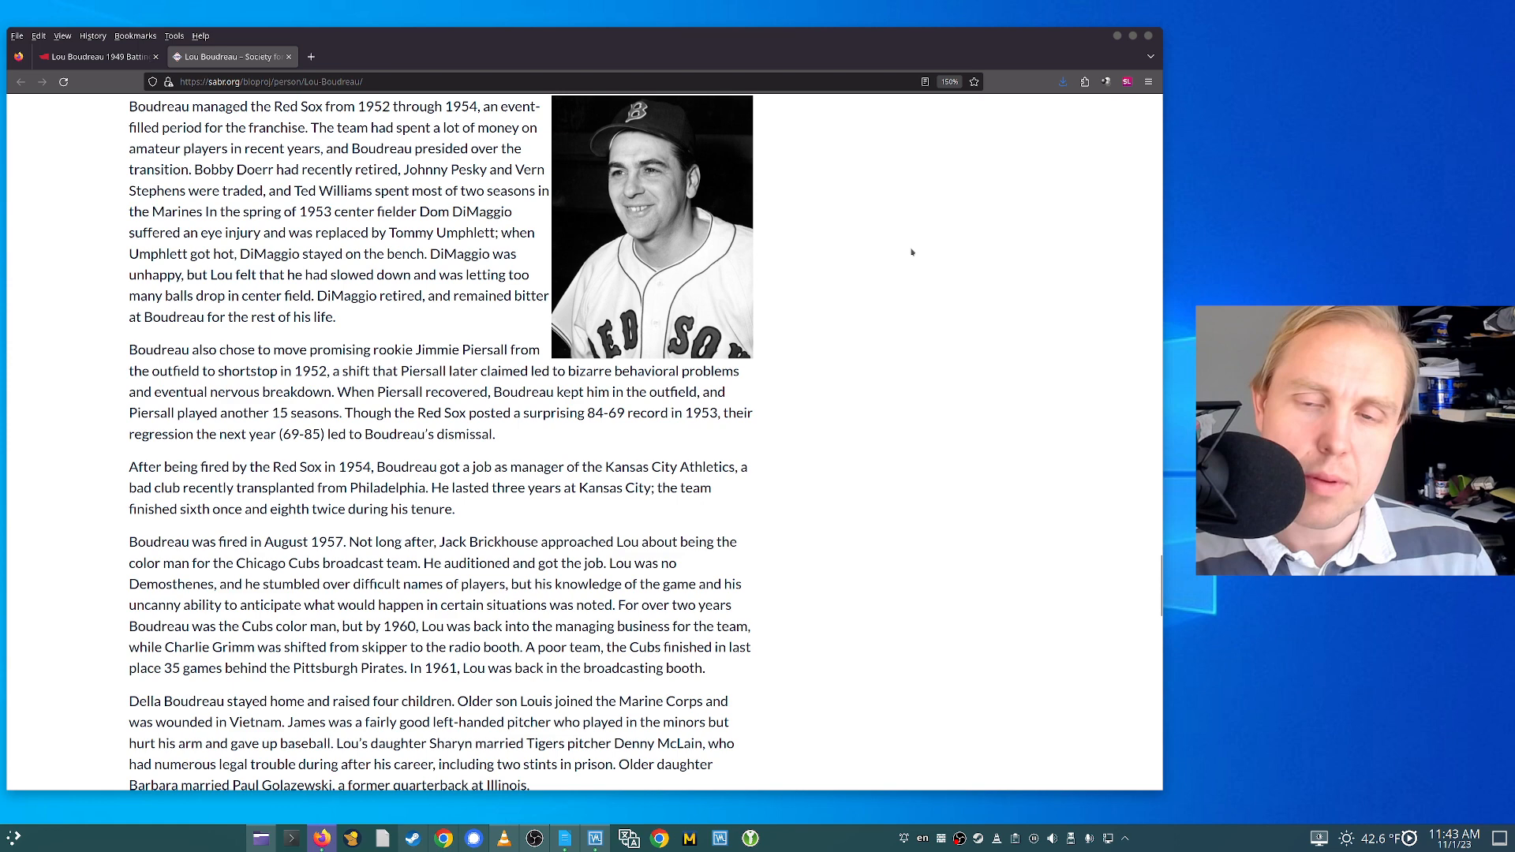
scroll(up, 3)
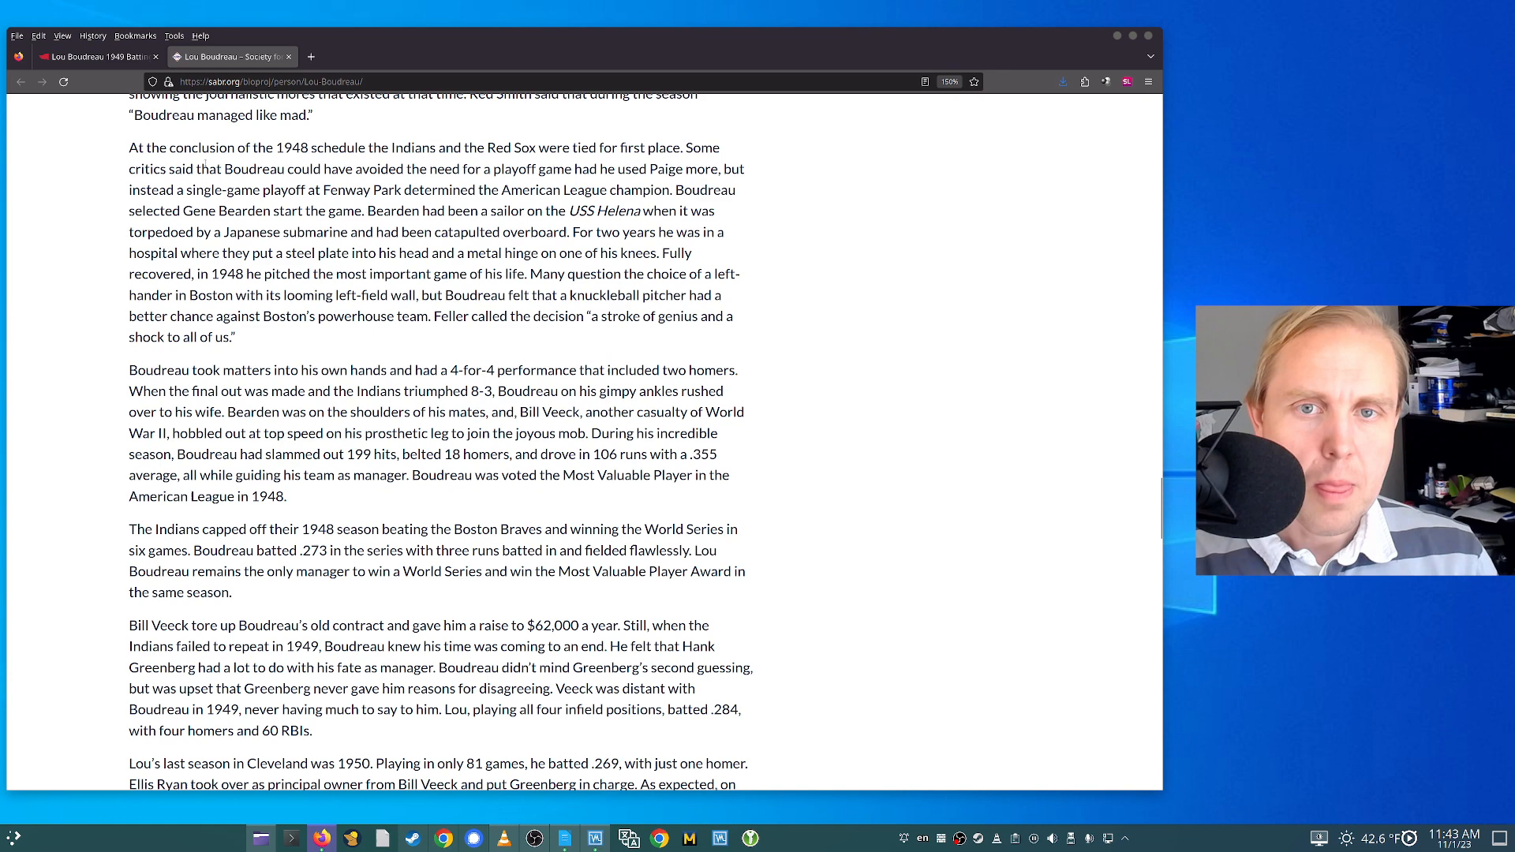
scroll(down, 3)
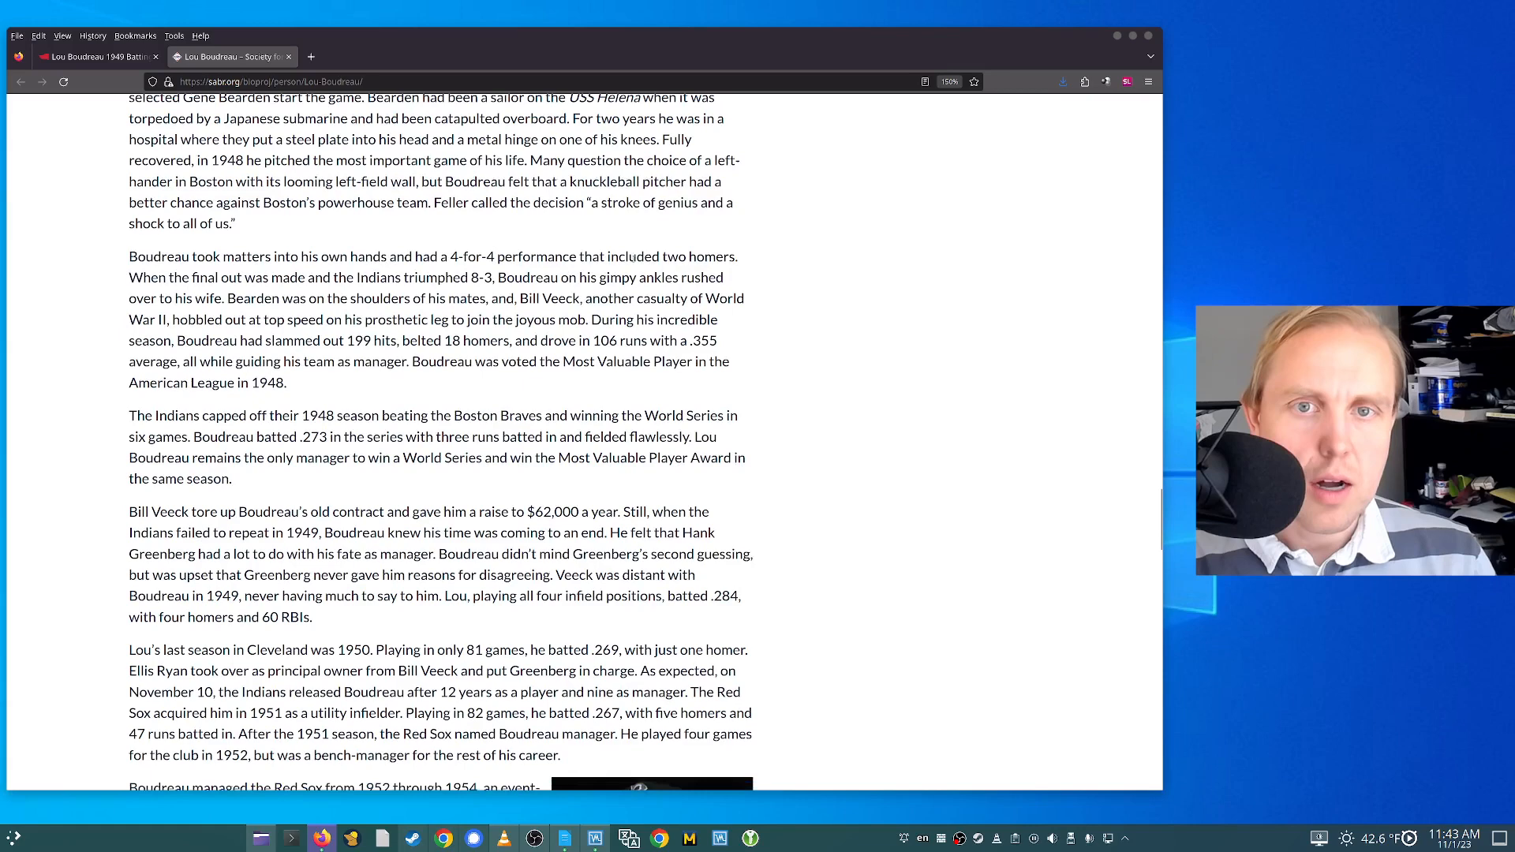
scroll(down, 3)
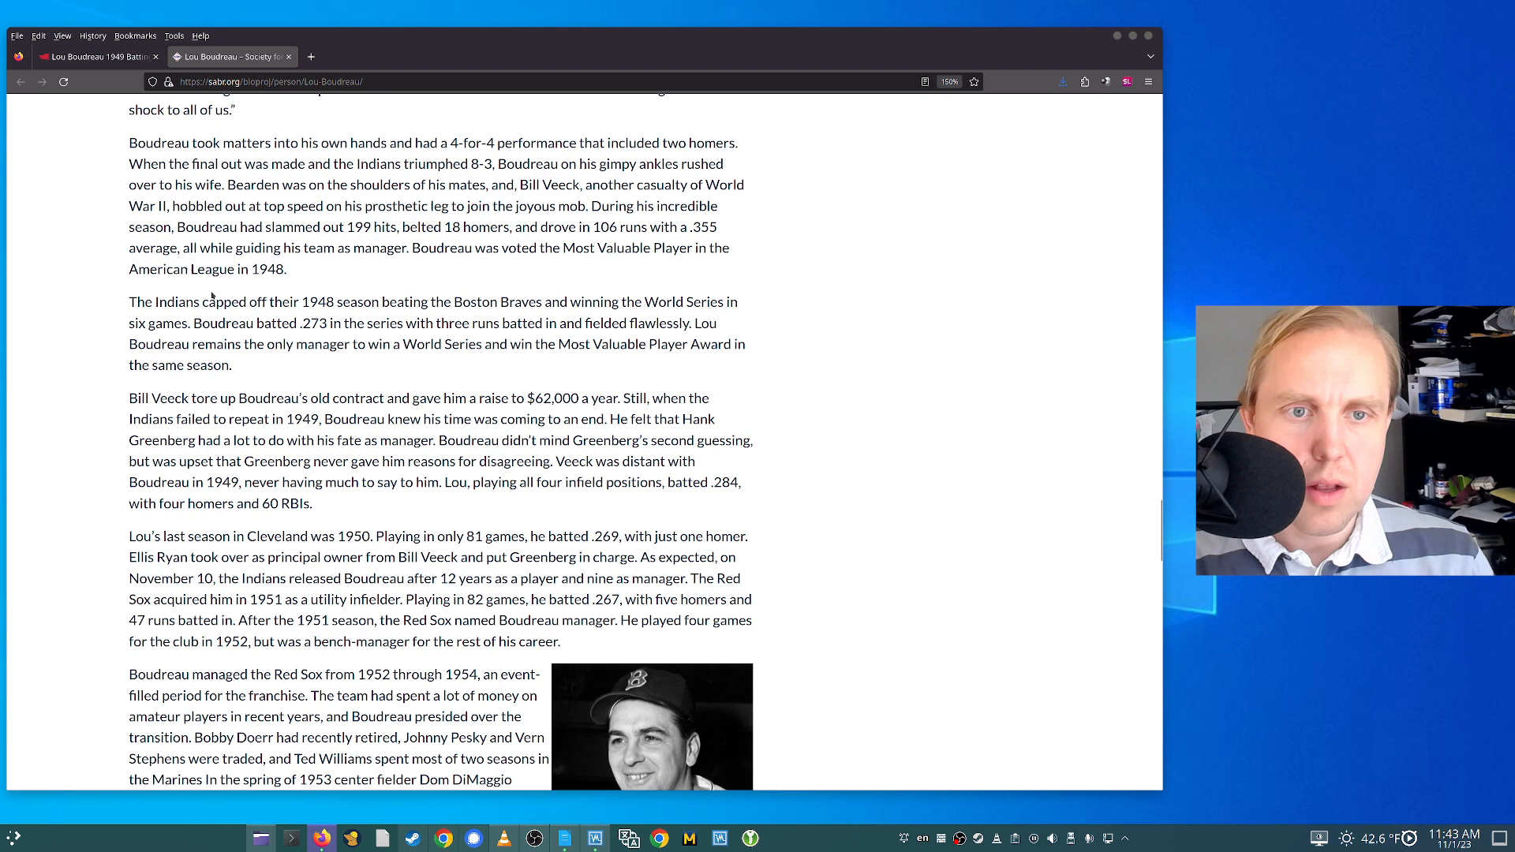
Read through the 1949–1952 biography passage, then return to Boudreau's 1949 batting game log
scroll(down, 3)
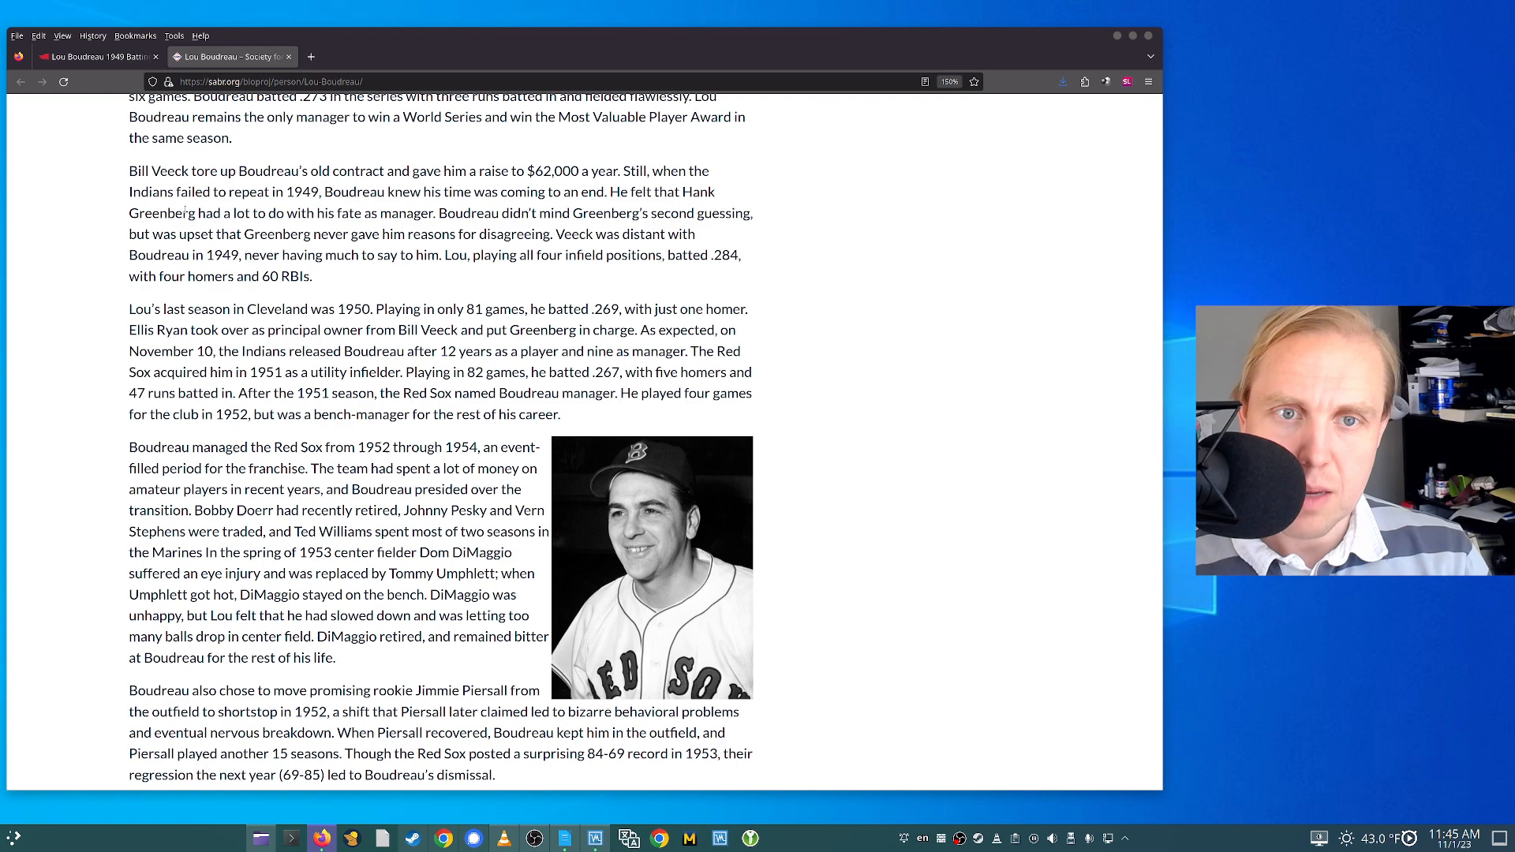
click(96, 57)
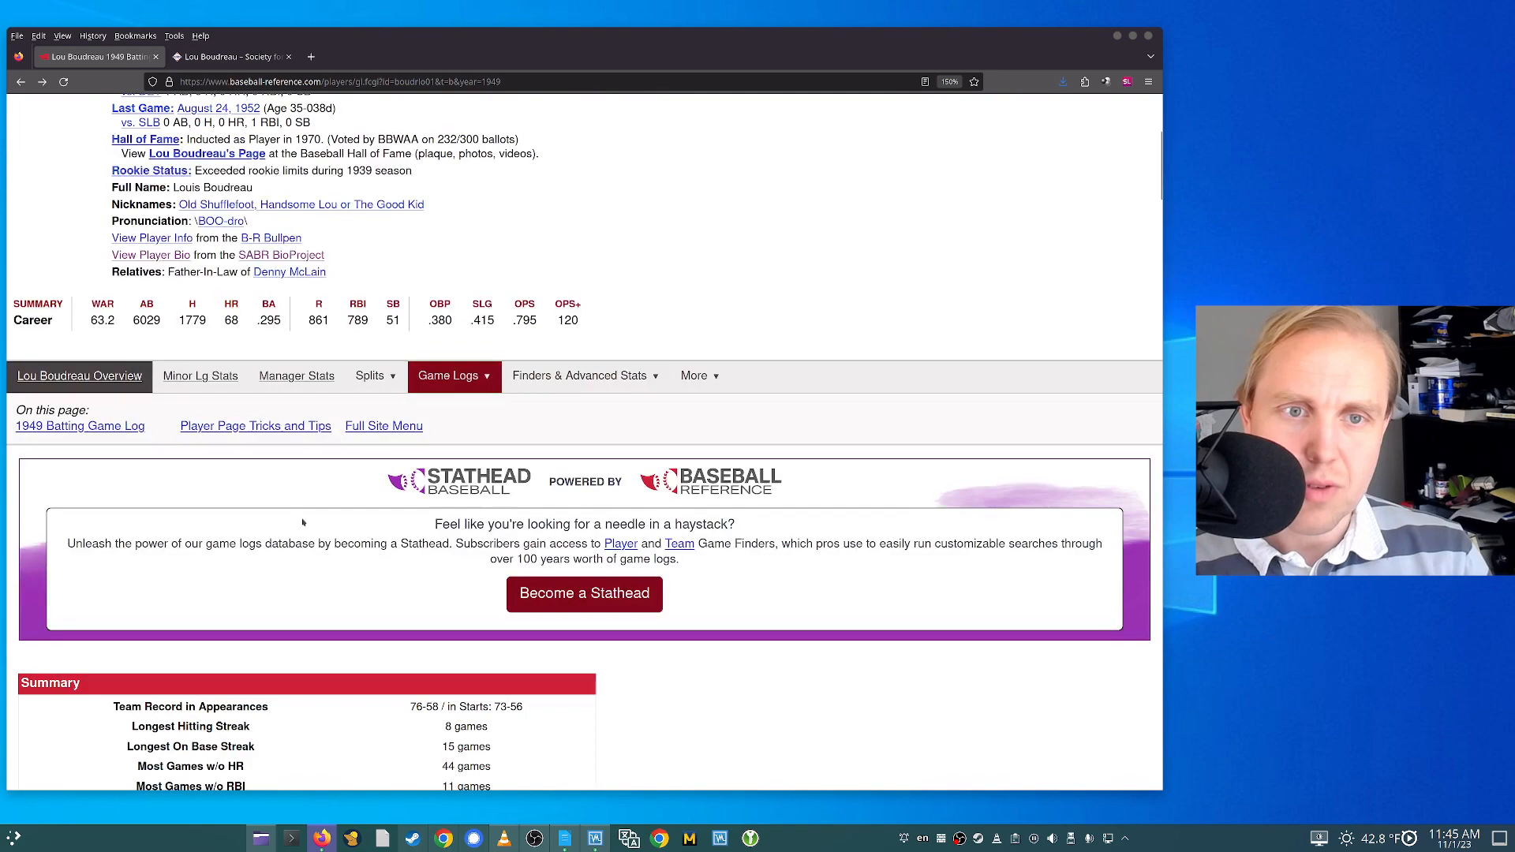
Reach the 1949 American League standings showing Cleveland third at 89–65
scroll(up, 3)
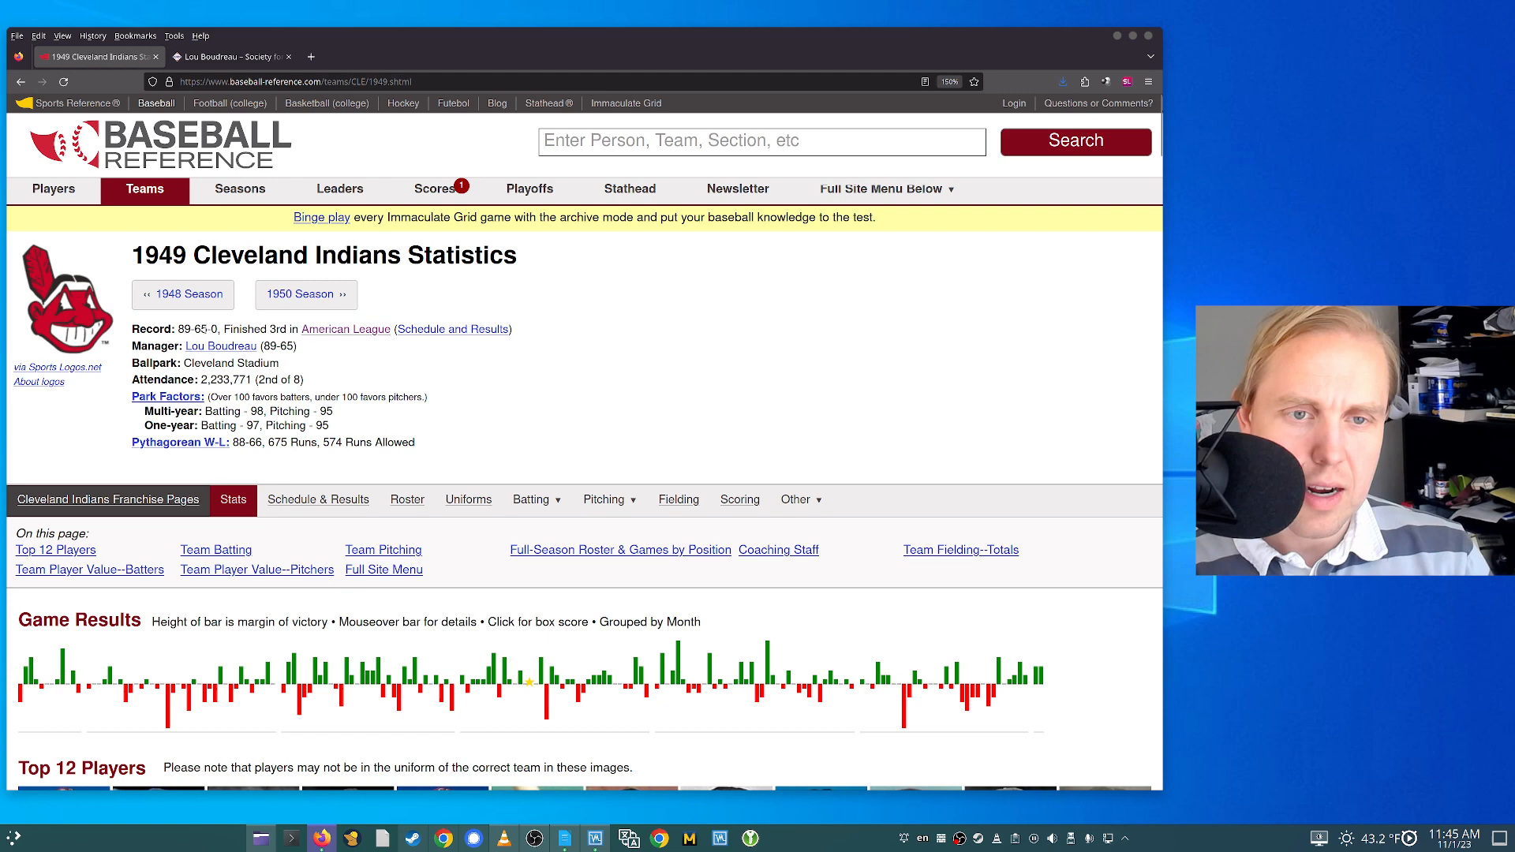
click(345, 330)
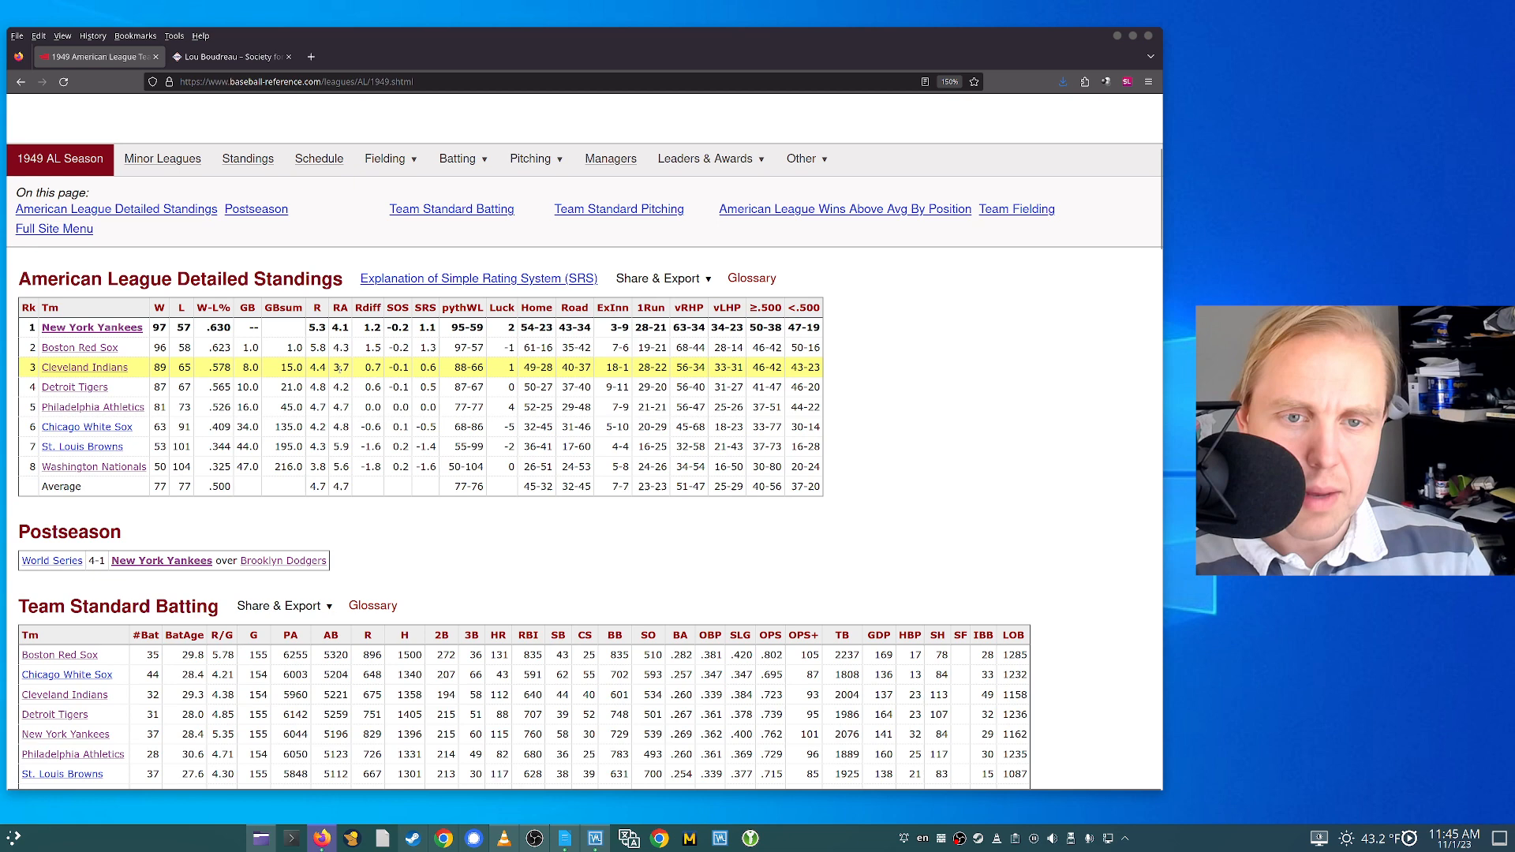
mouse_move(363, 363)
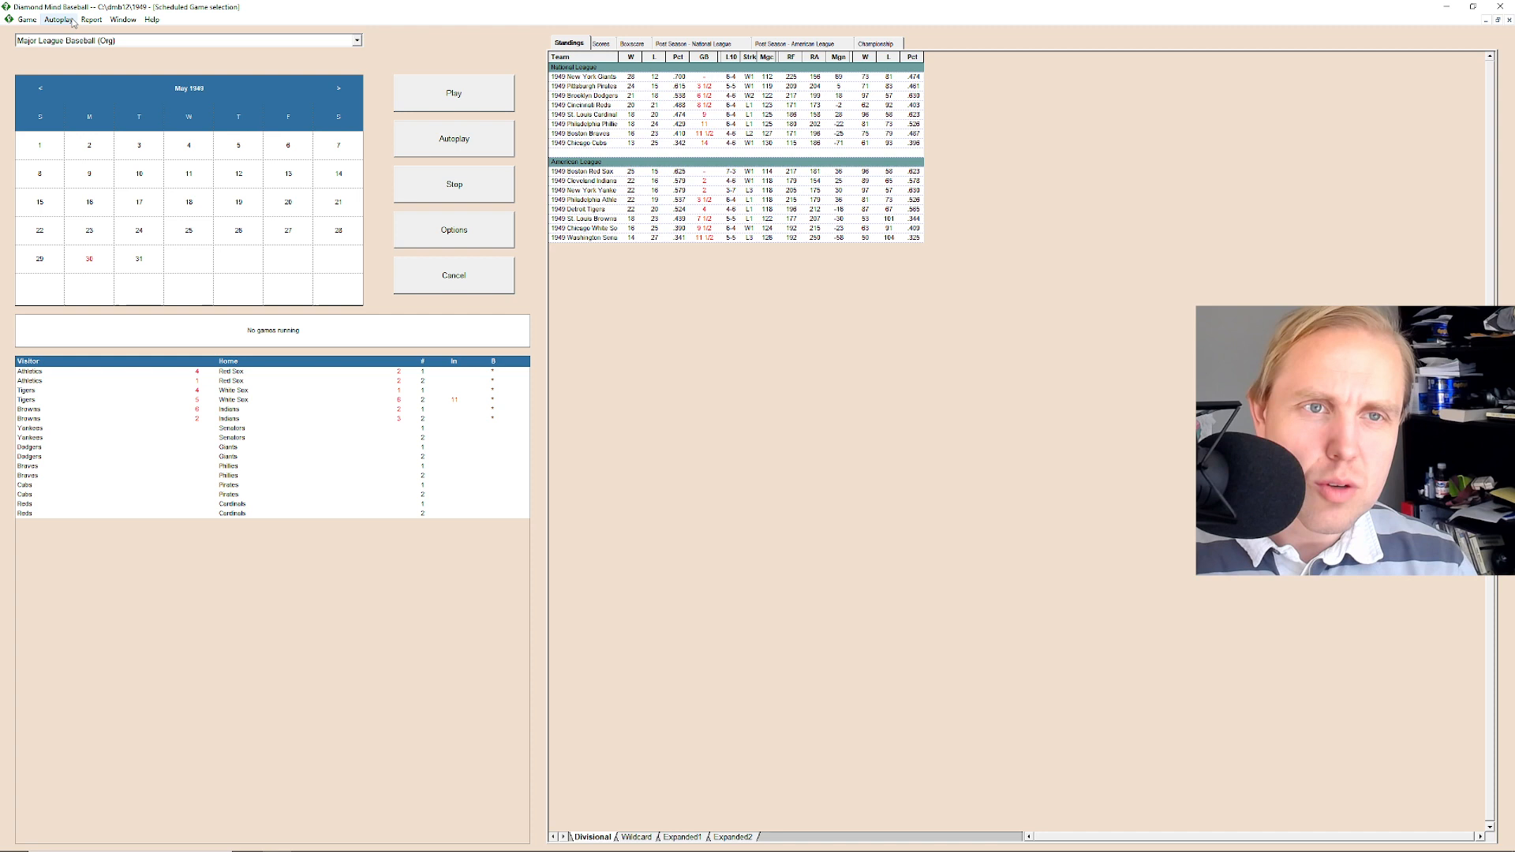
click(91, 19)
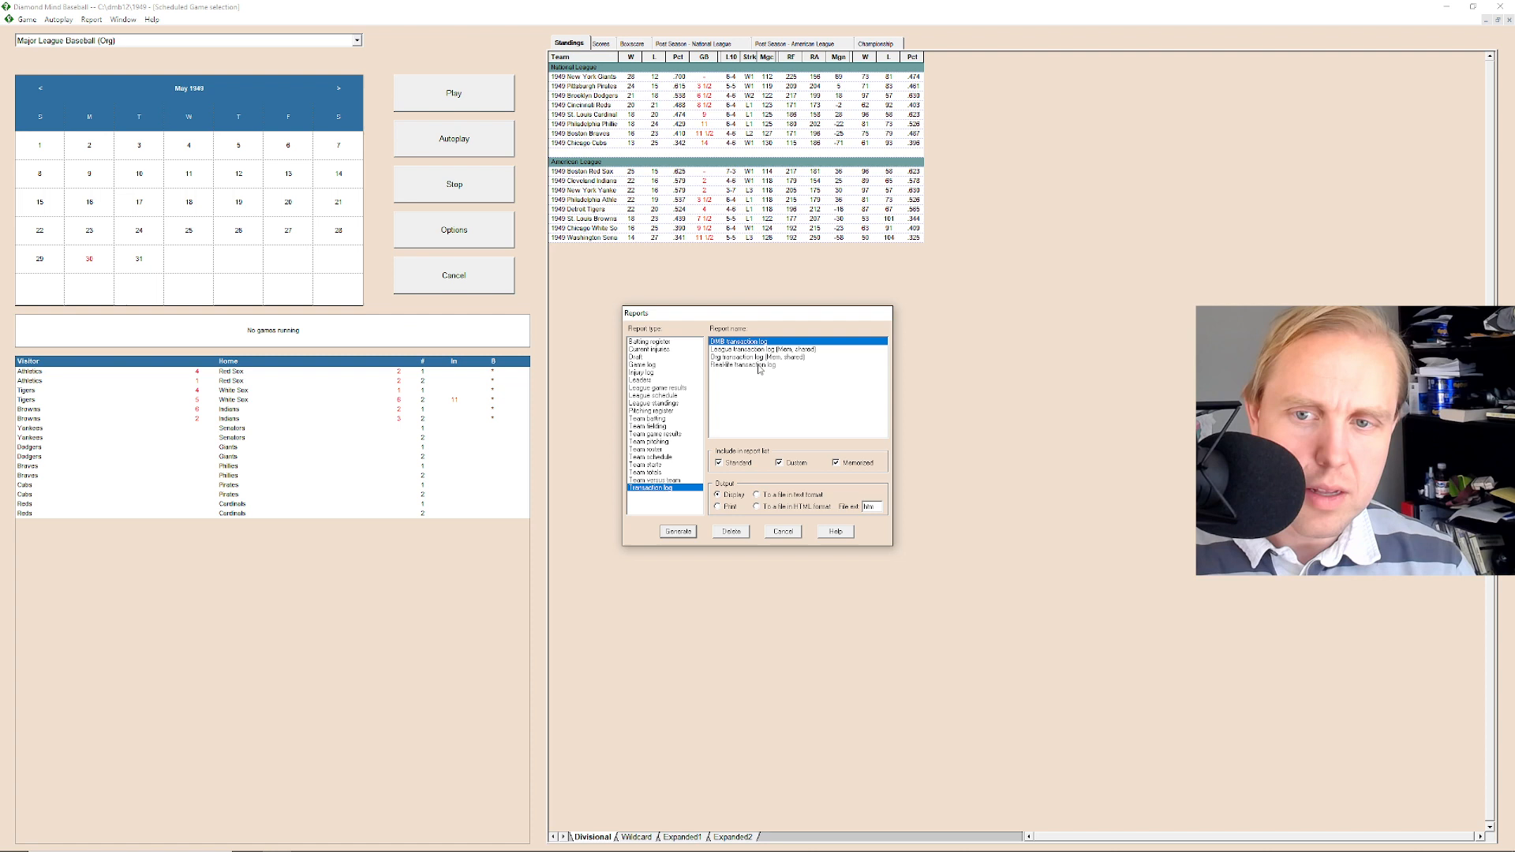
click(677, 531)
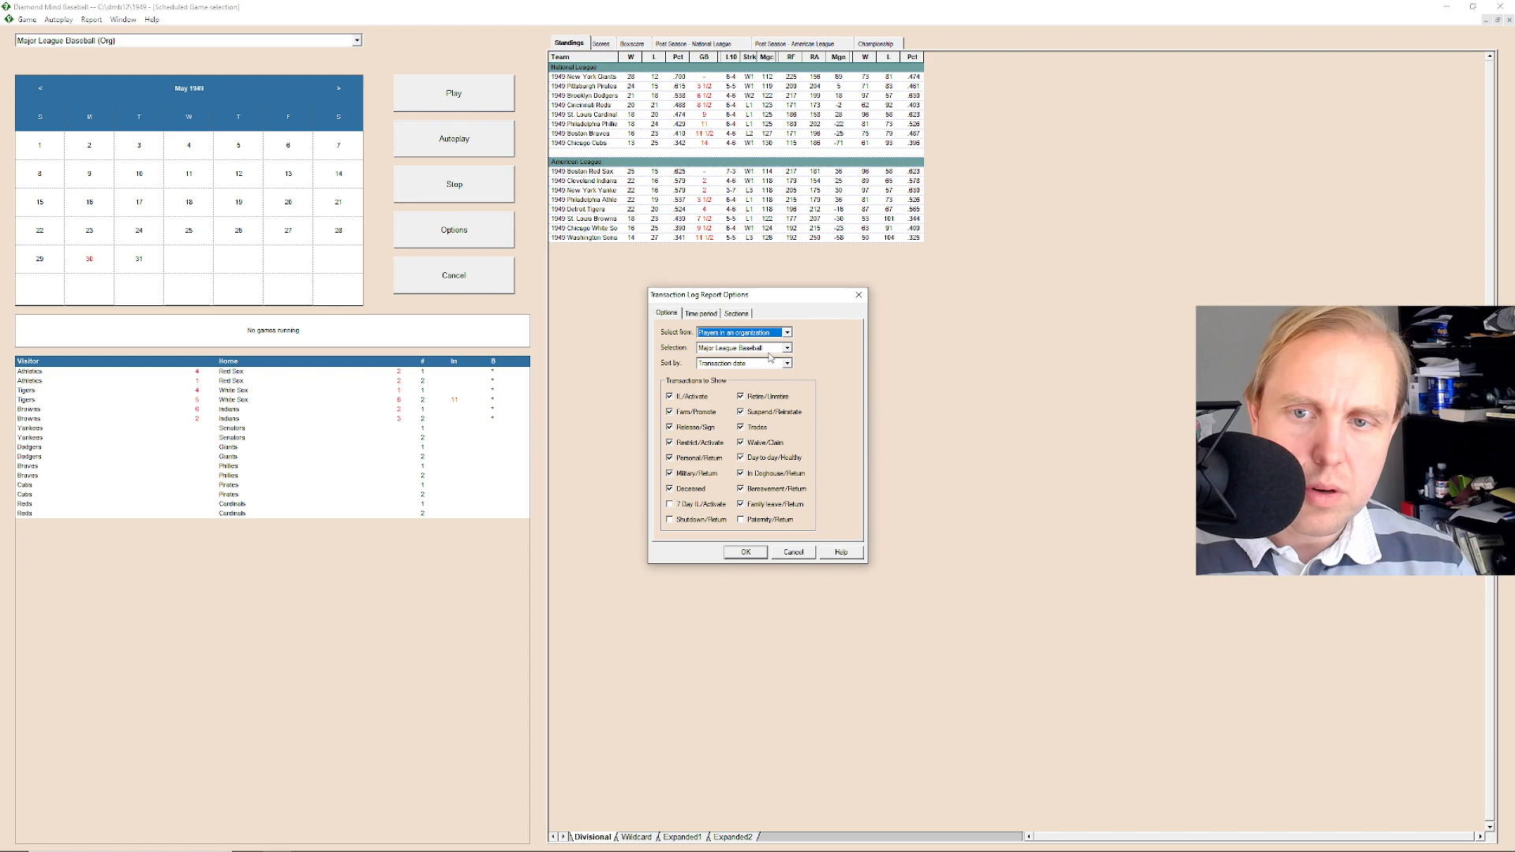
click(743, 552)
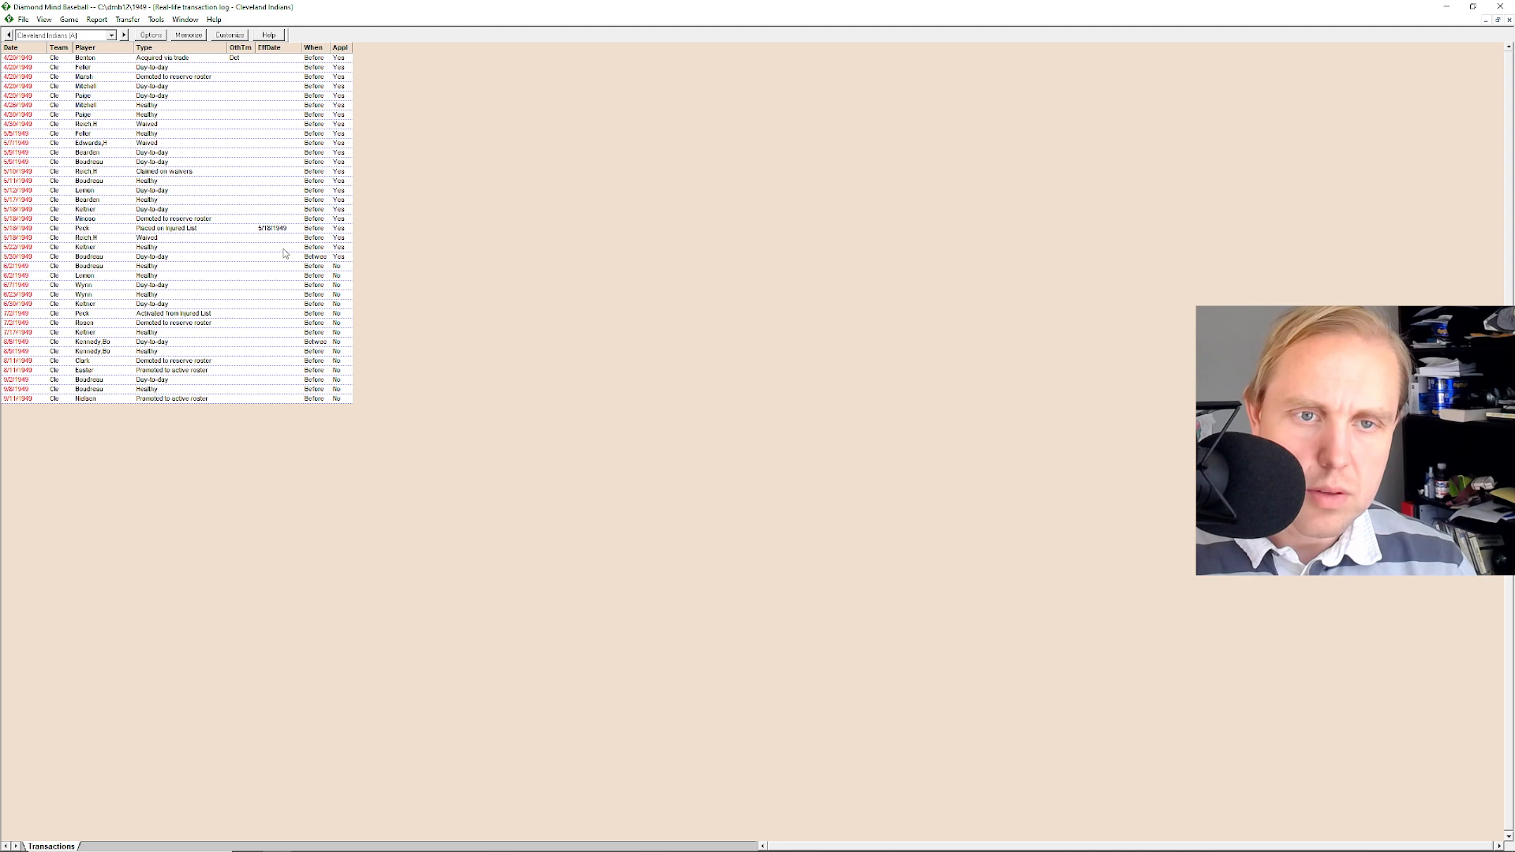
mouse_move(308, 264)
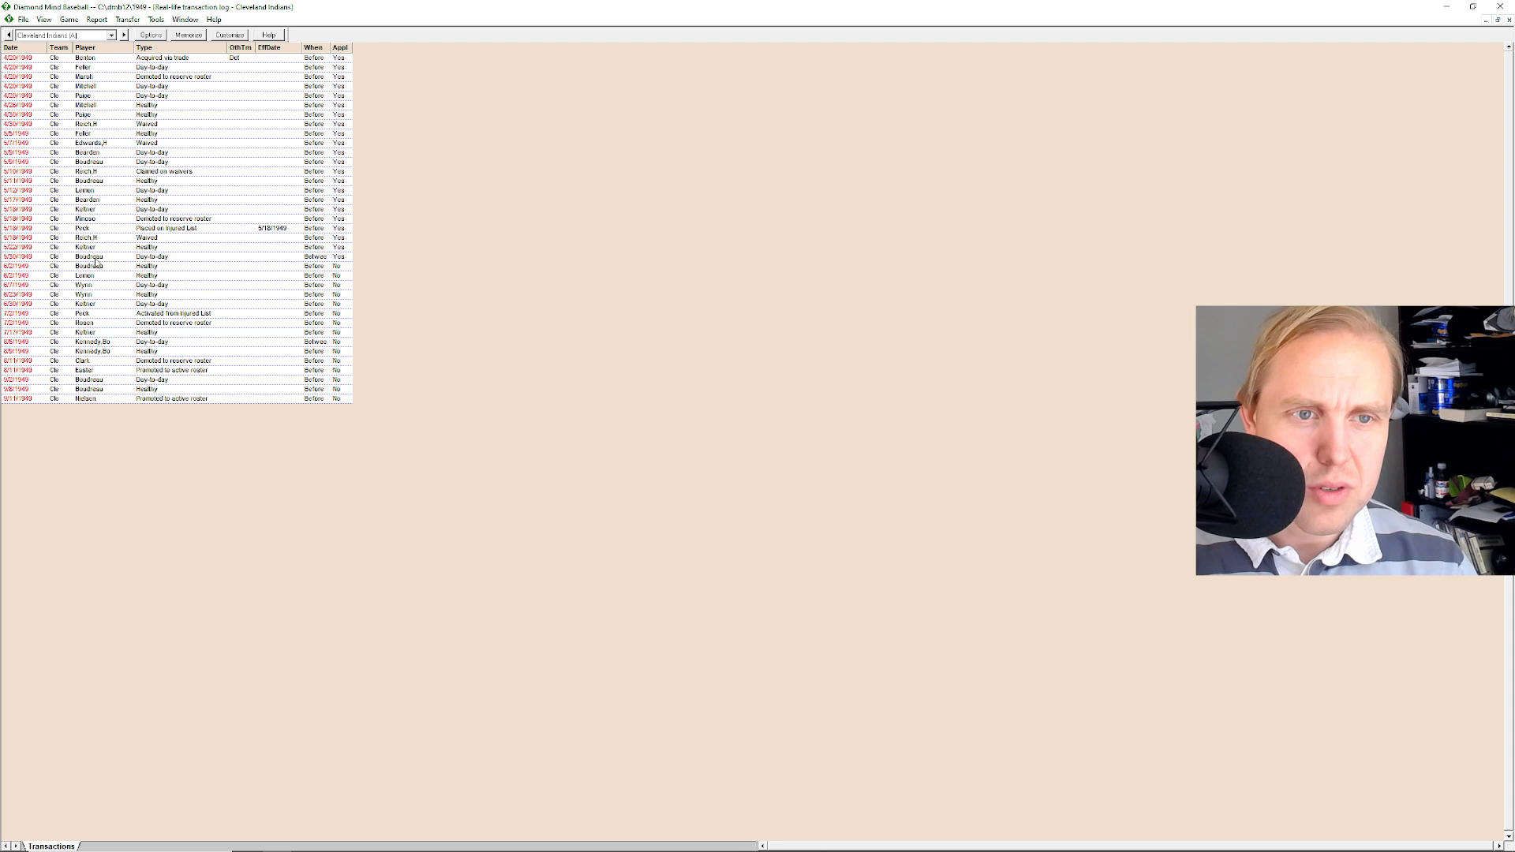
mouse_move(63, 459)
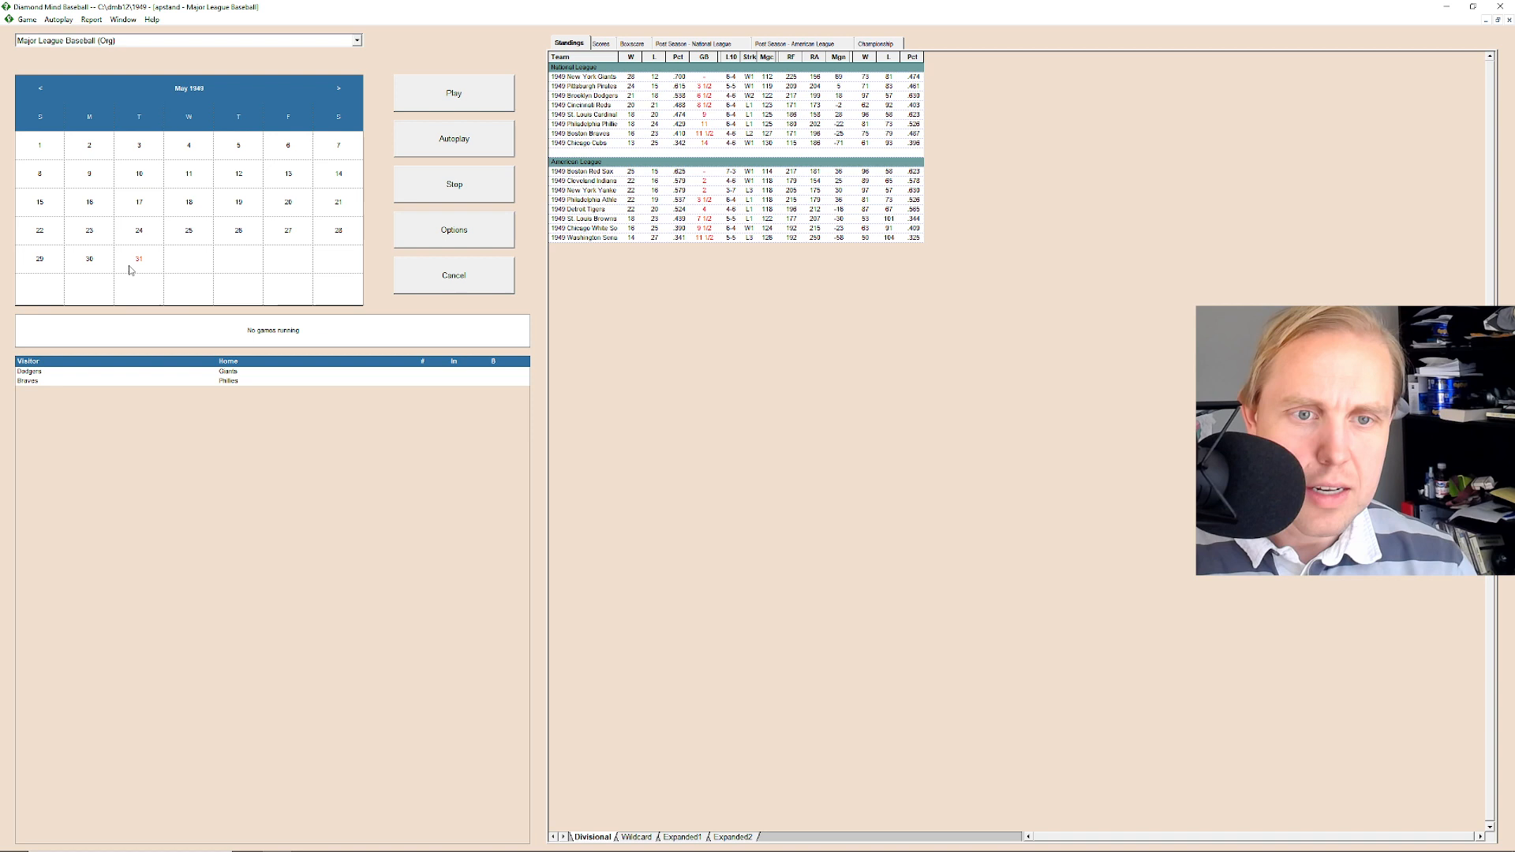
click(337, 88)
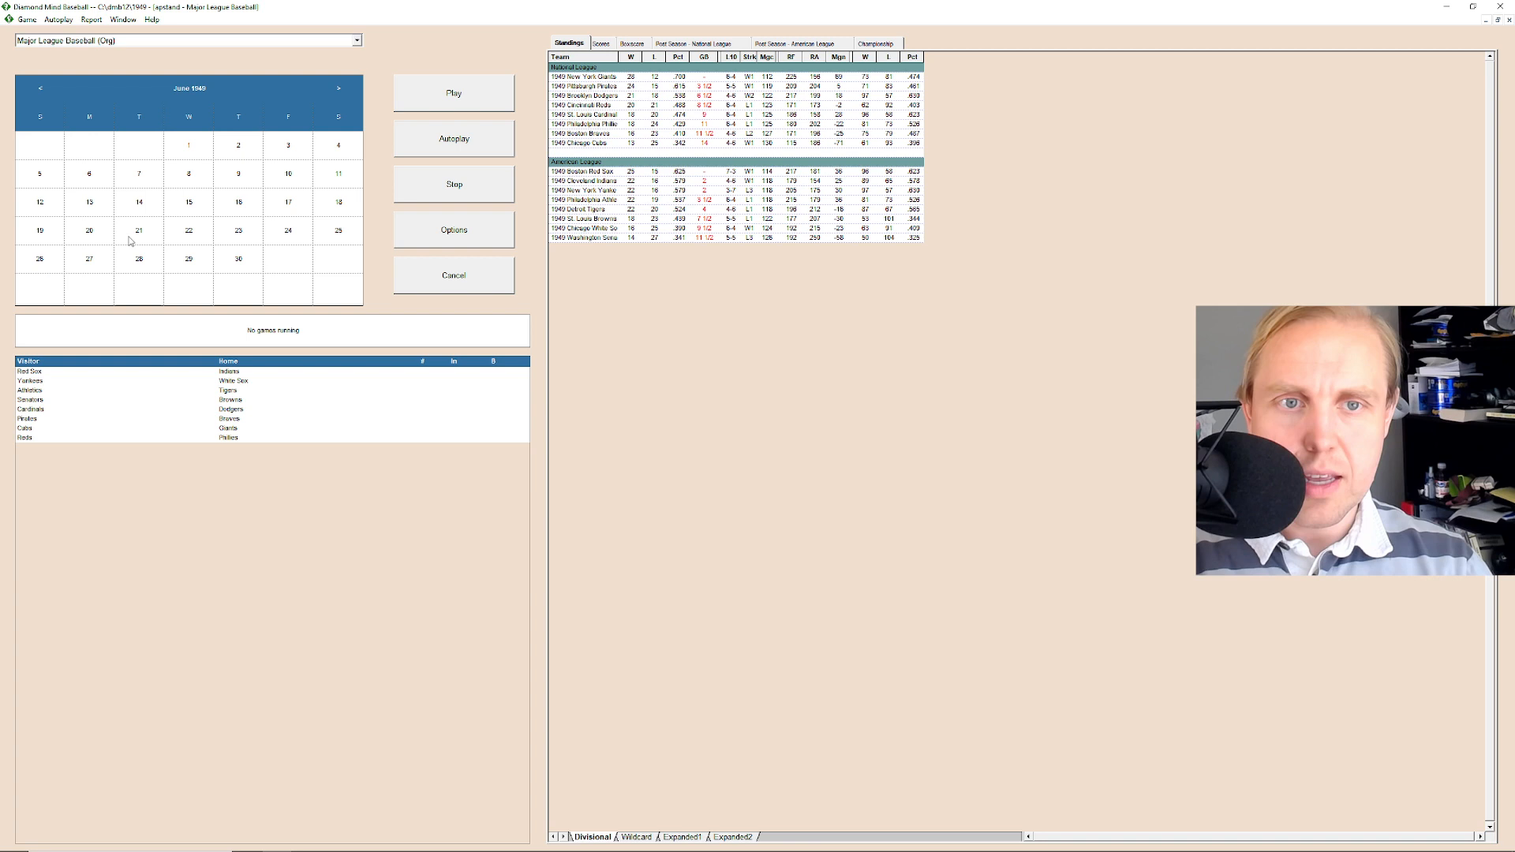
mouse_move(136, 144)
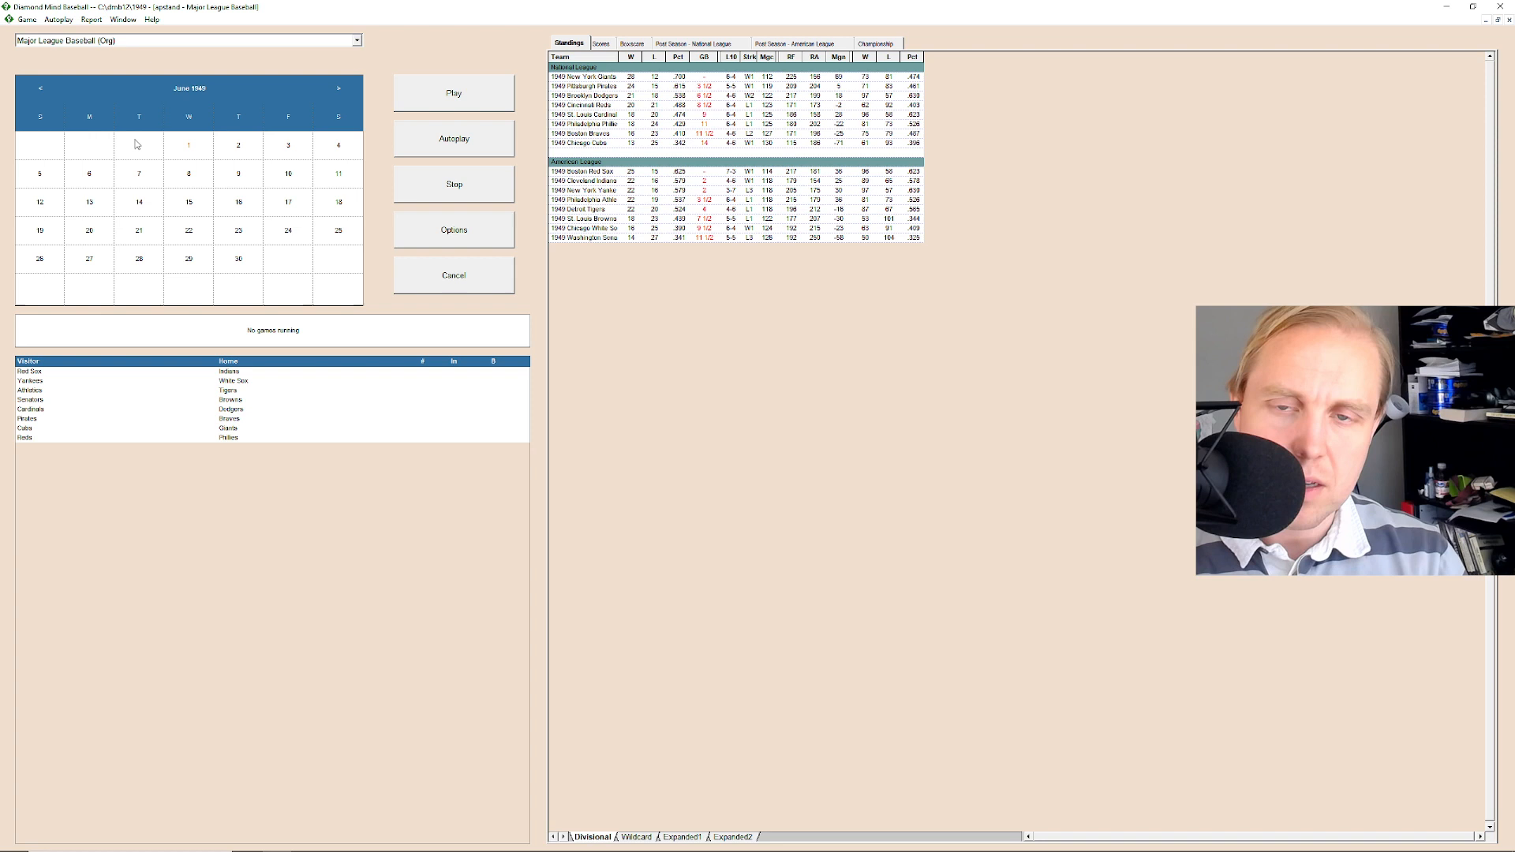
mouse_move(659, 294)
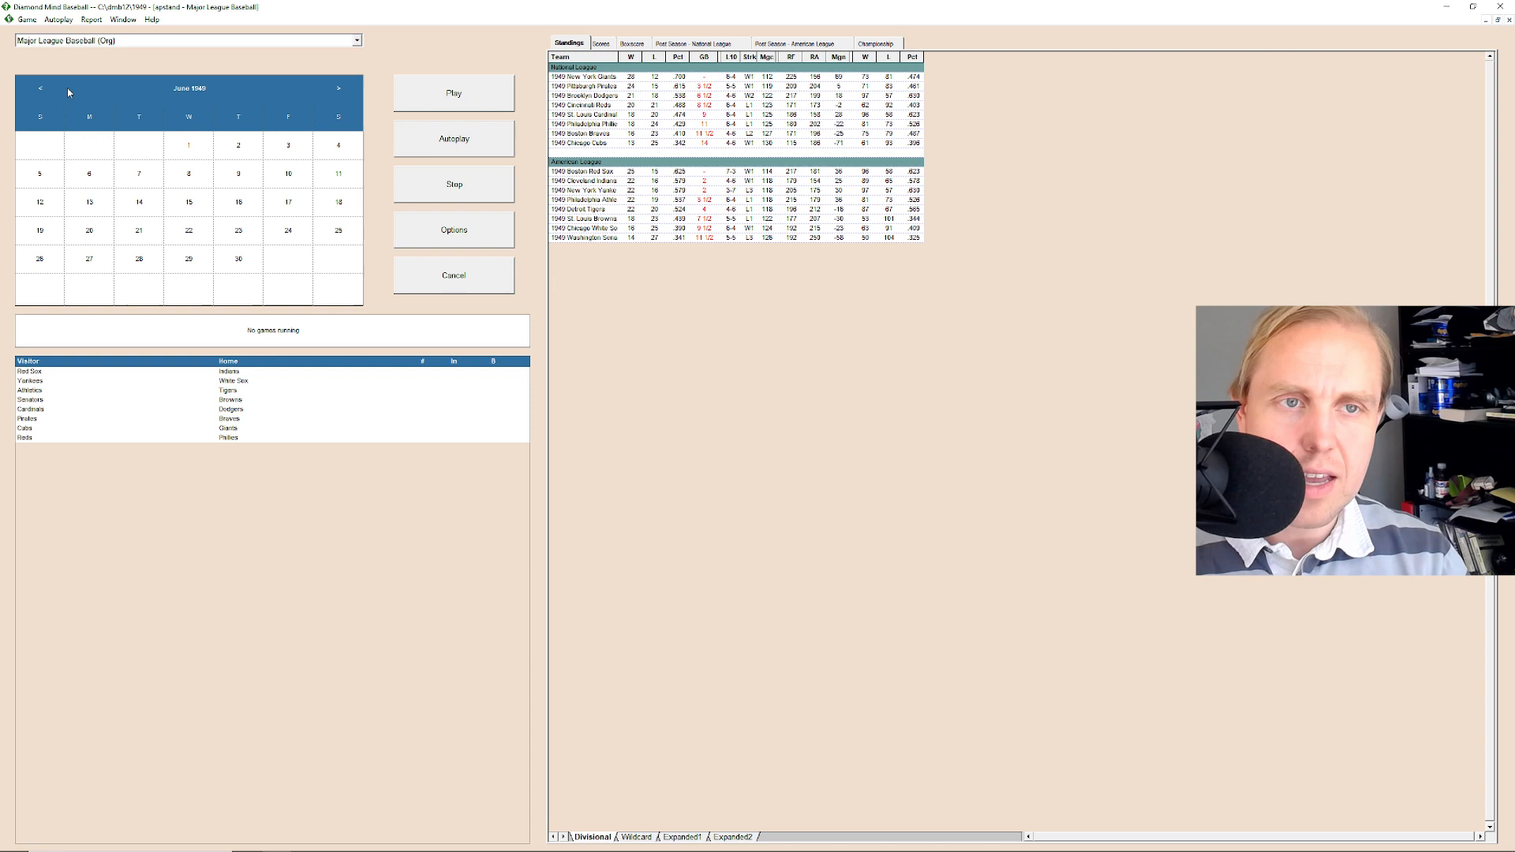
click(41, 88)
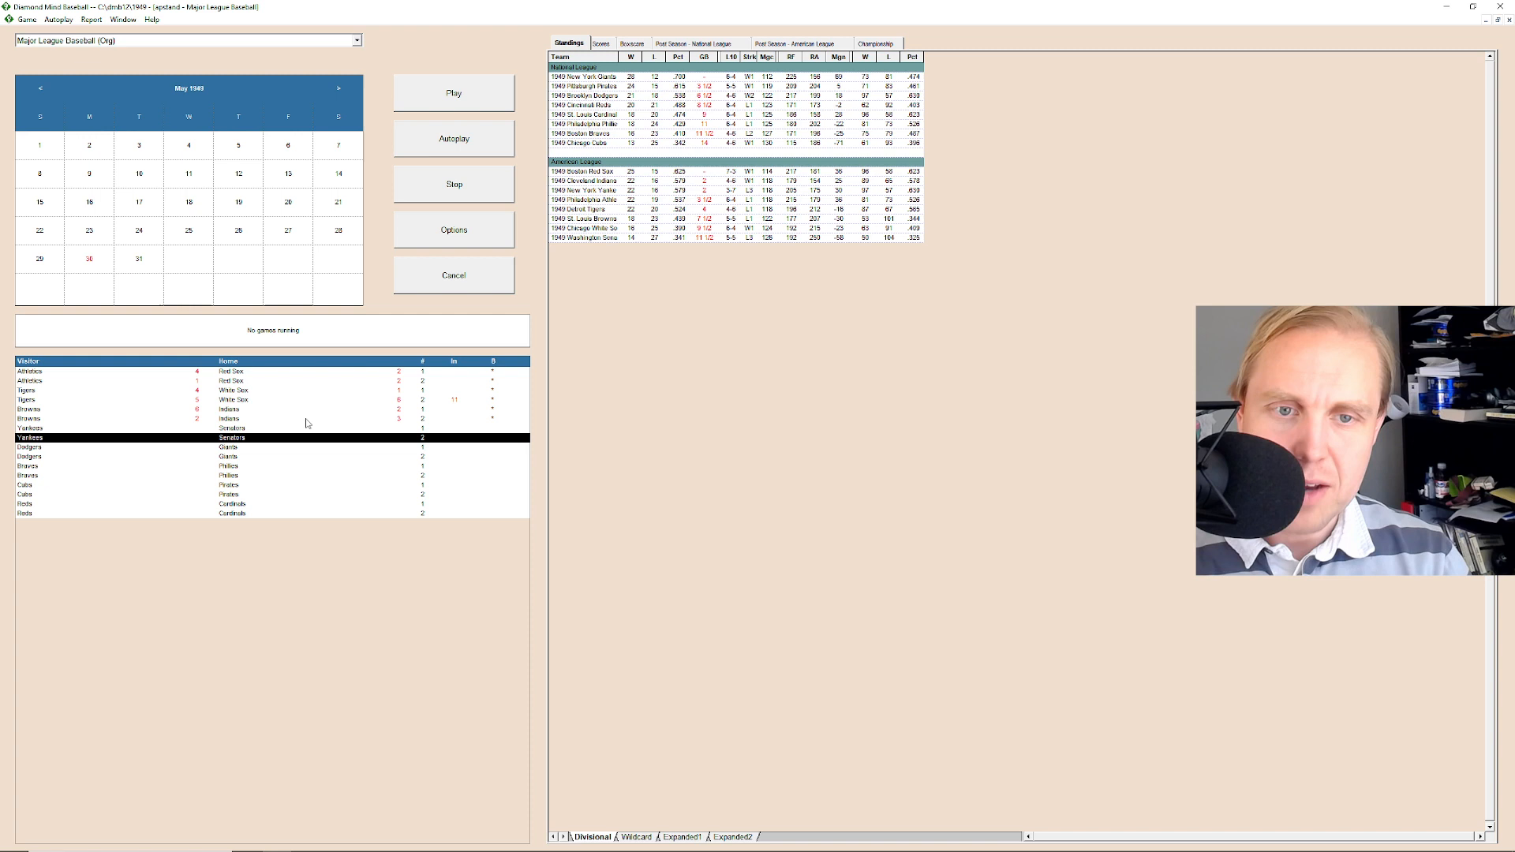